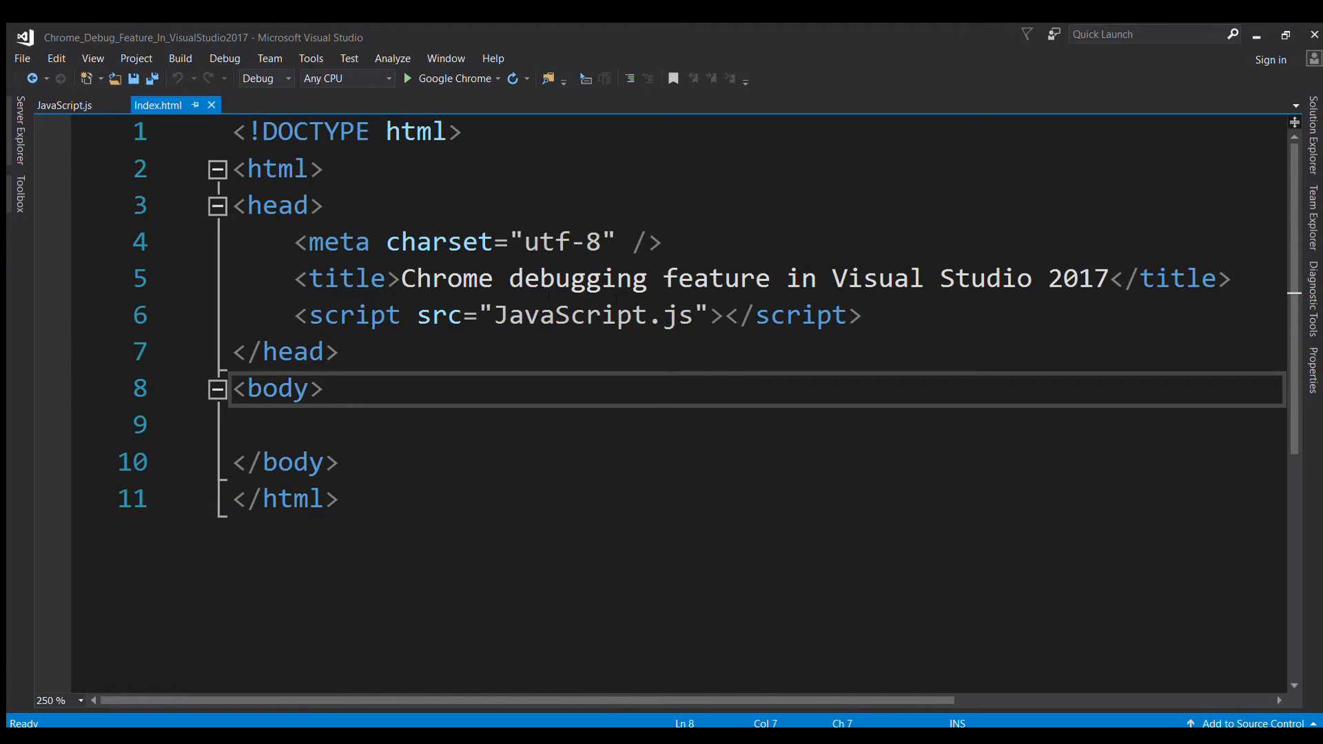
Review the HTML markup, highlighting the title line and the script line that loads JavaScript.js.
{"action": "left_click", "coordinate": [325, 388]}
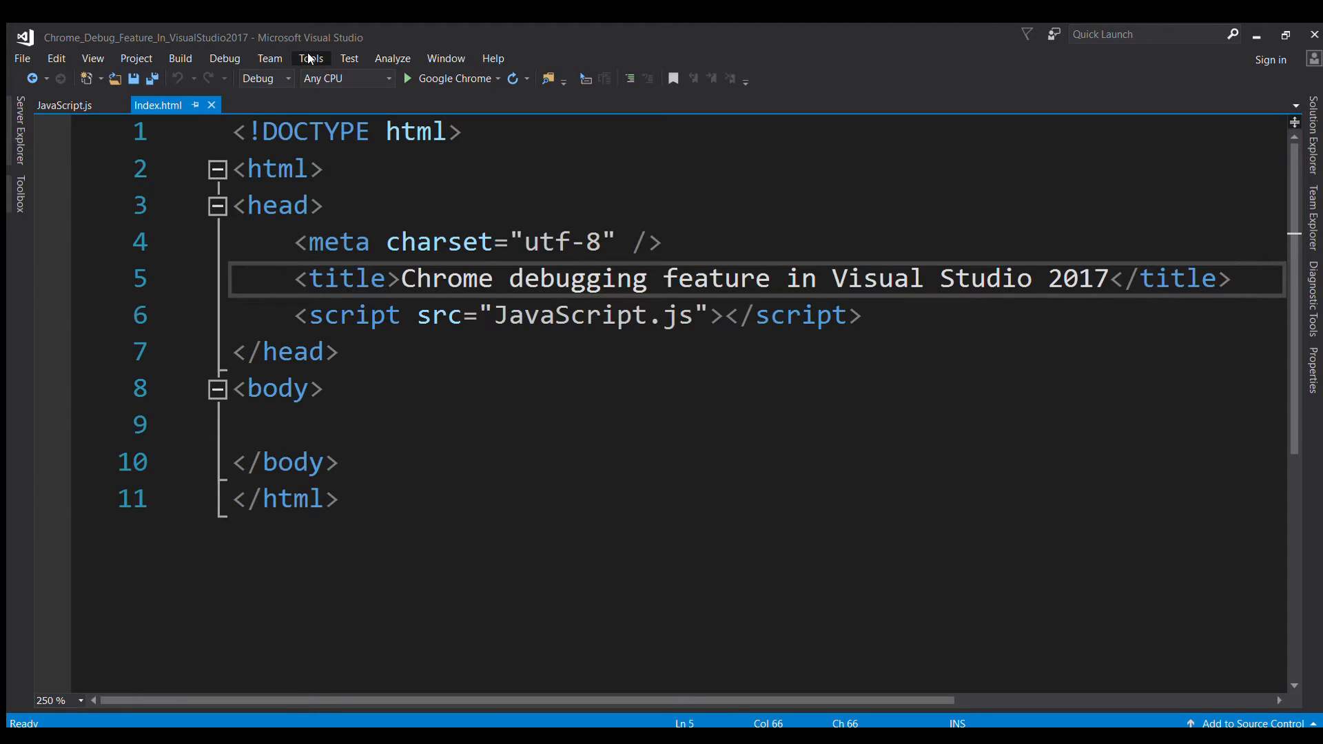
{"action": "mouse_move", "coordinate": [341, 350]}
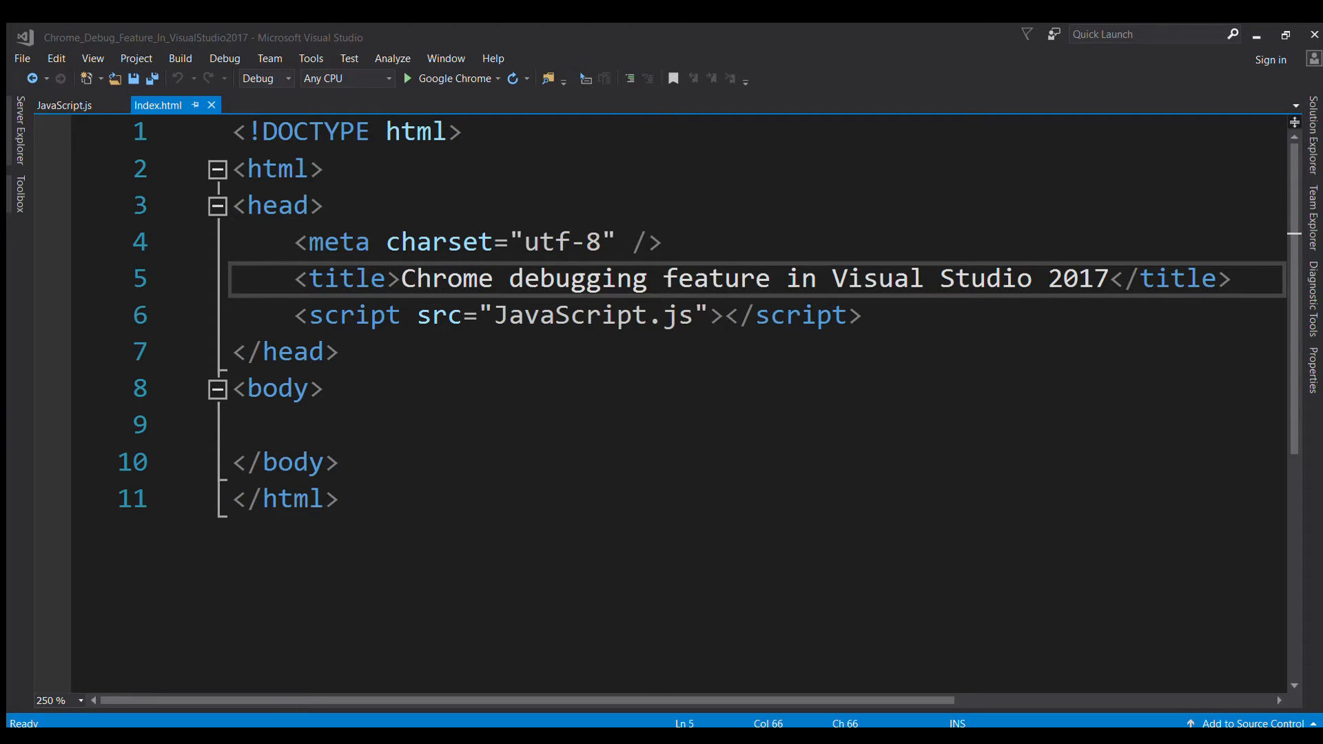
{"action": "mouse_move", "coordinate": [712, 266]}
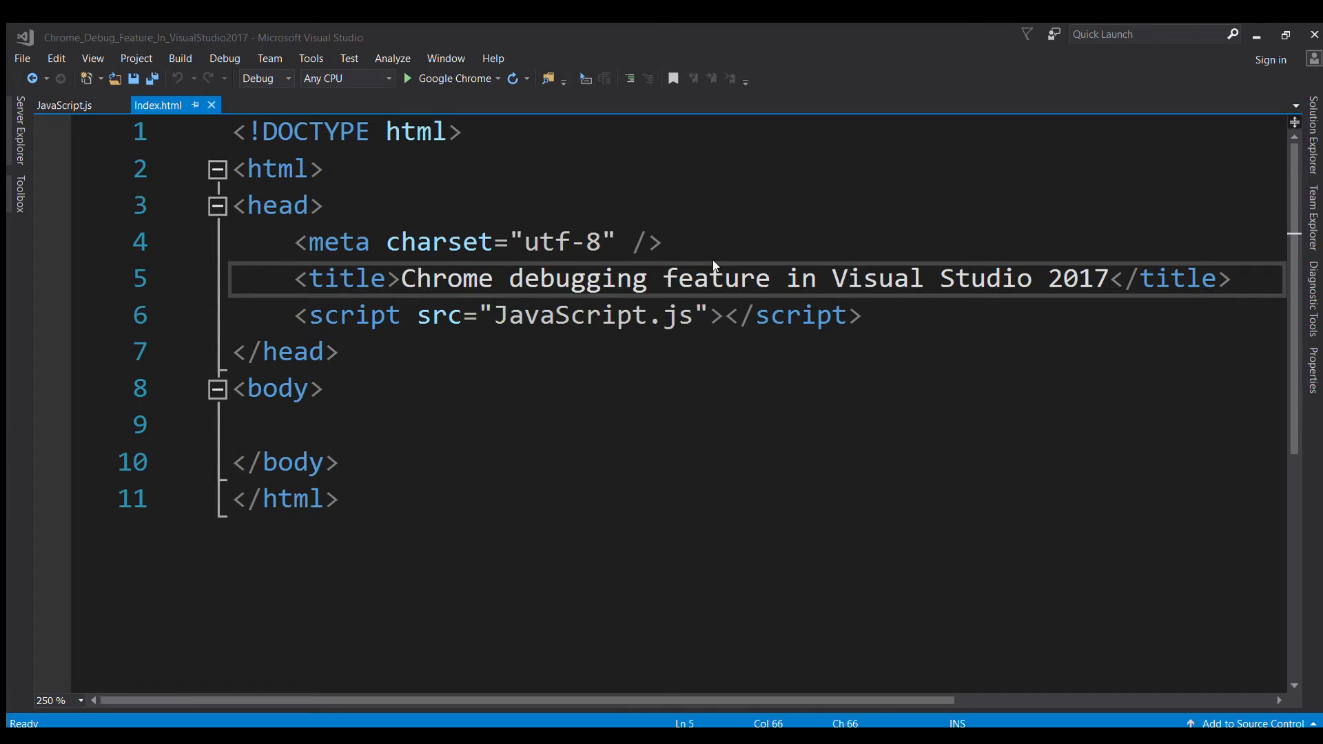
{"action": "mouse_move", "coordinate": [742, 246]}
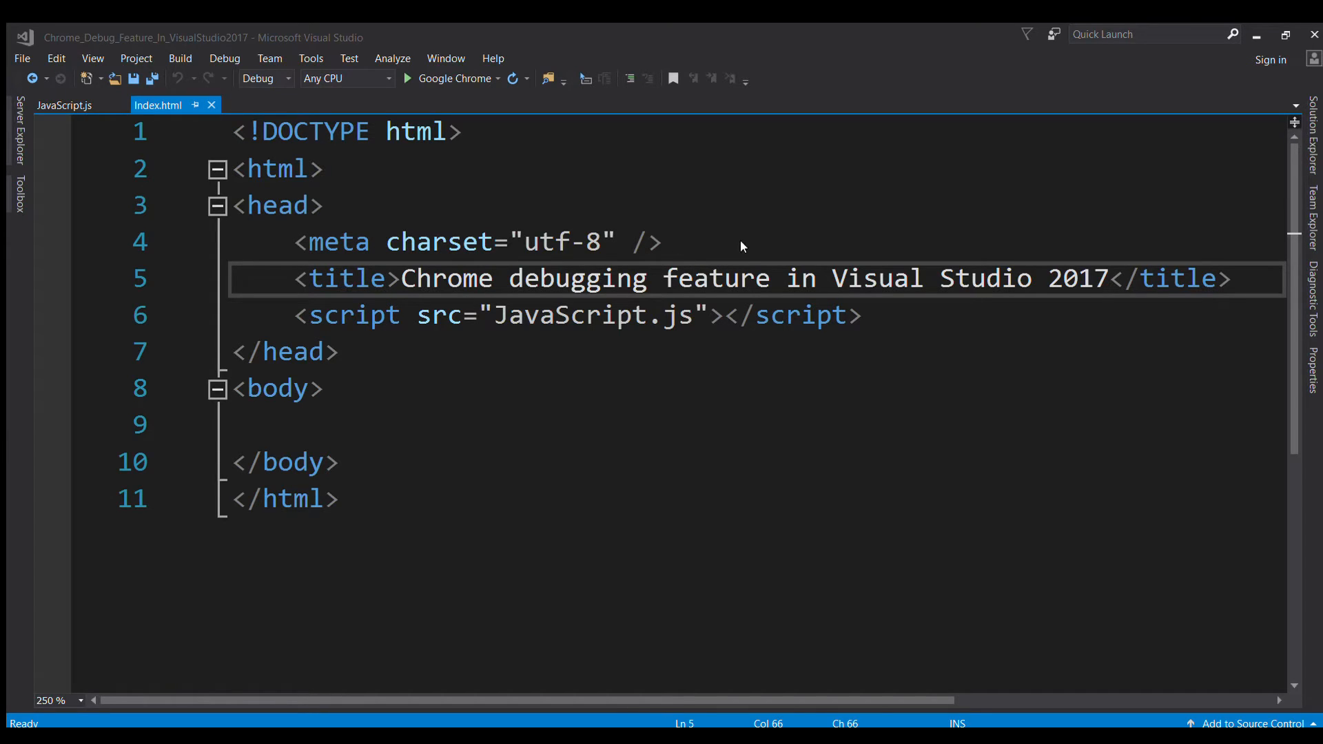
{"action": "mouse_move", "coordinate": [854, 245]}
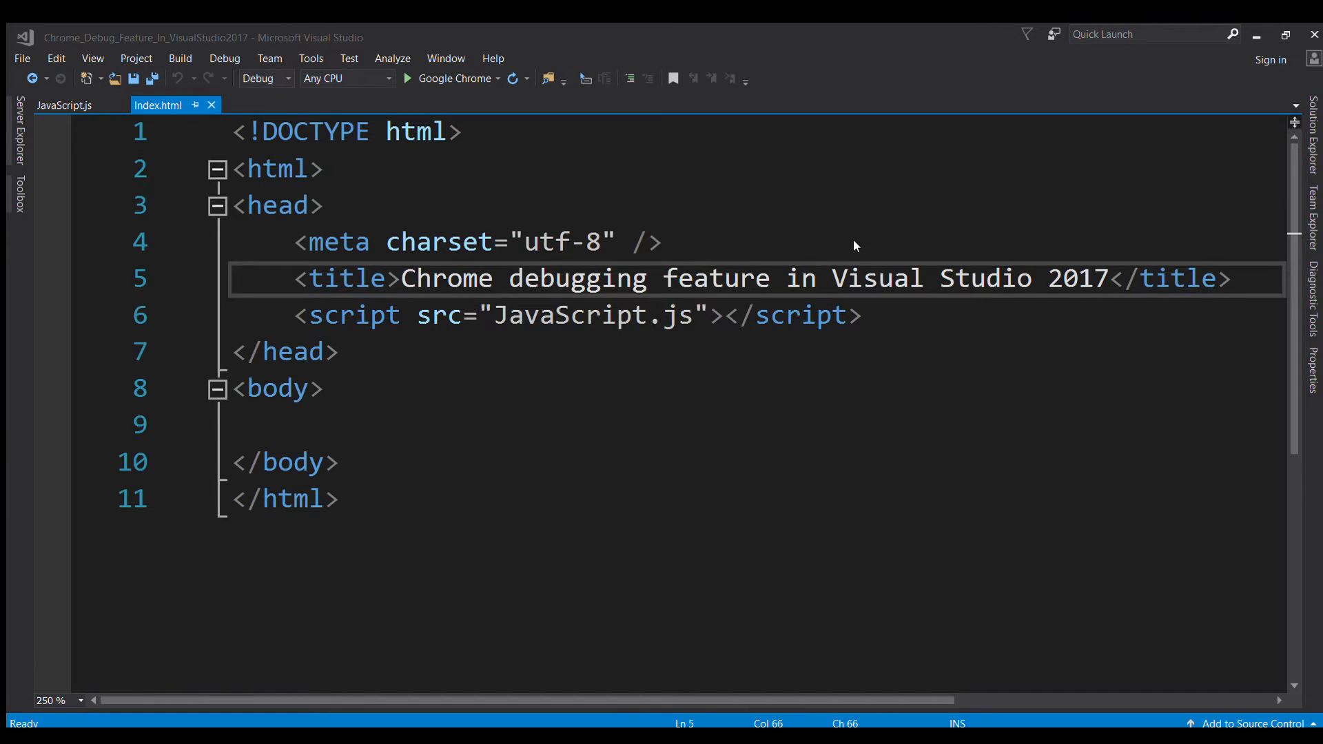
{"action": "mouse_move", "coordinate": [645, 201]}
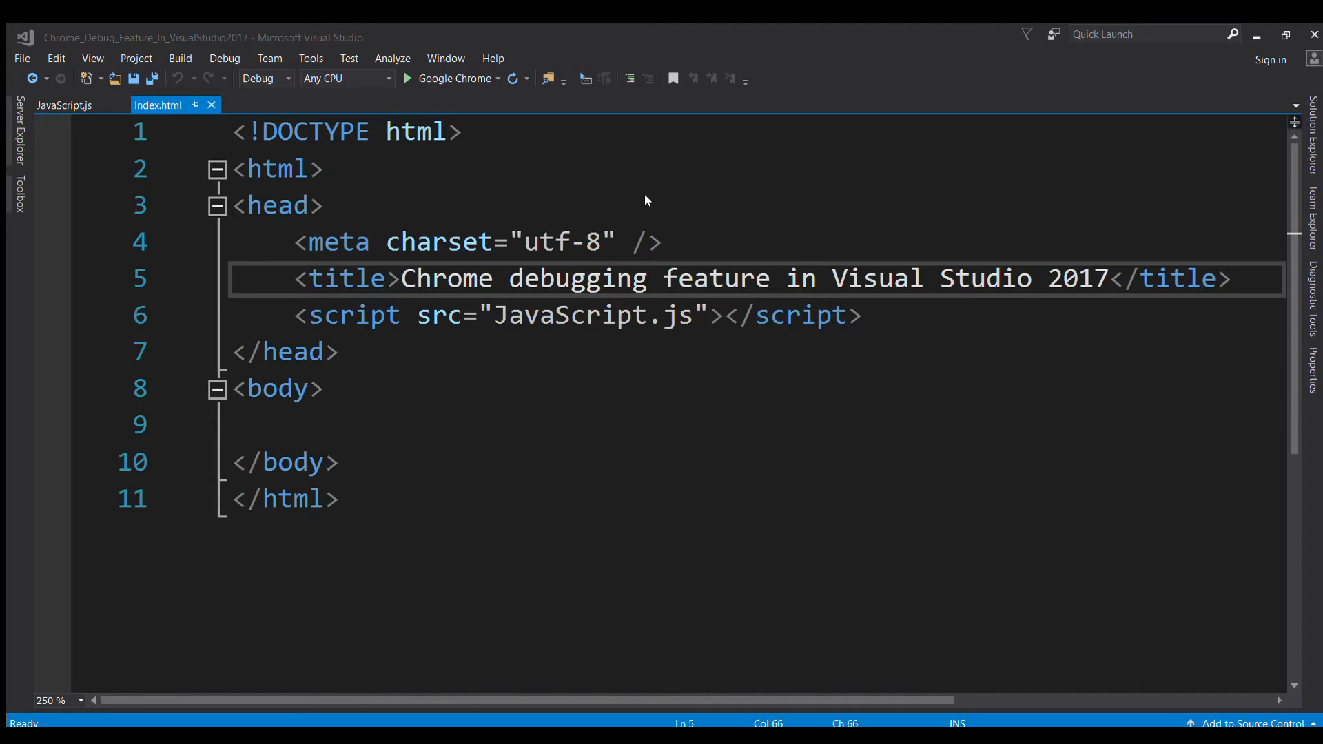
{"action": "mouse_move", "coordinate": [595, 279]}
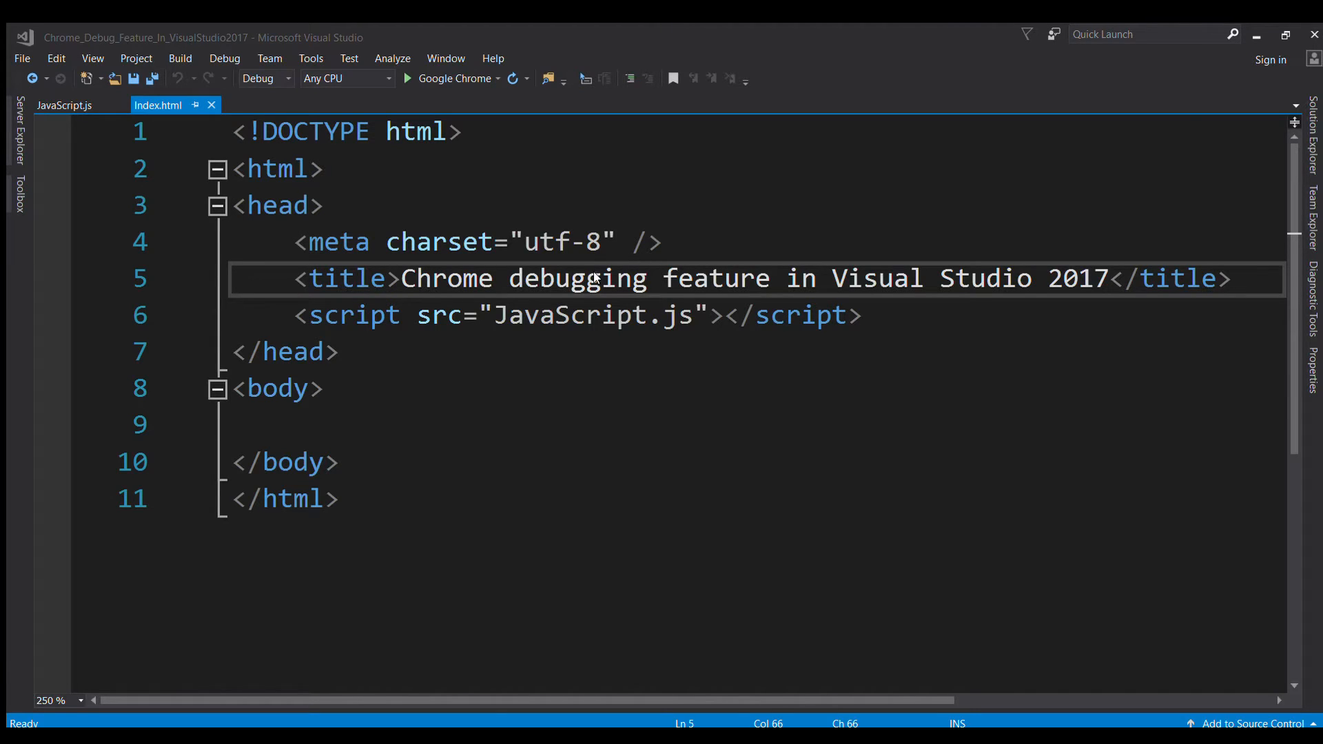
{"action": "mouse_move", "coordinate": [757, 357]}
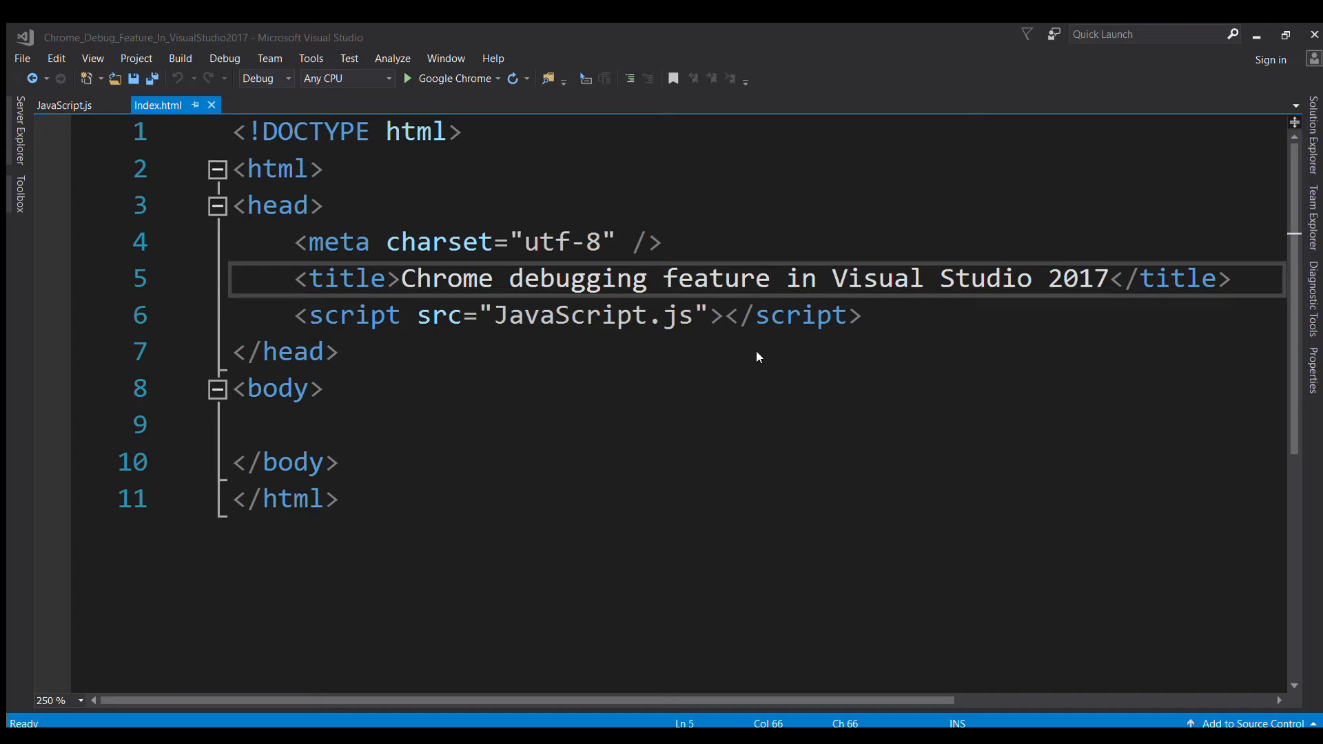
{"action": "mouse_move", "coordinate": [692, 321]}
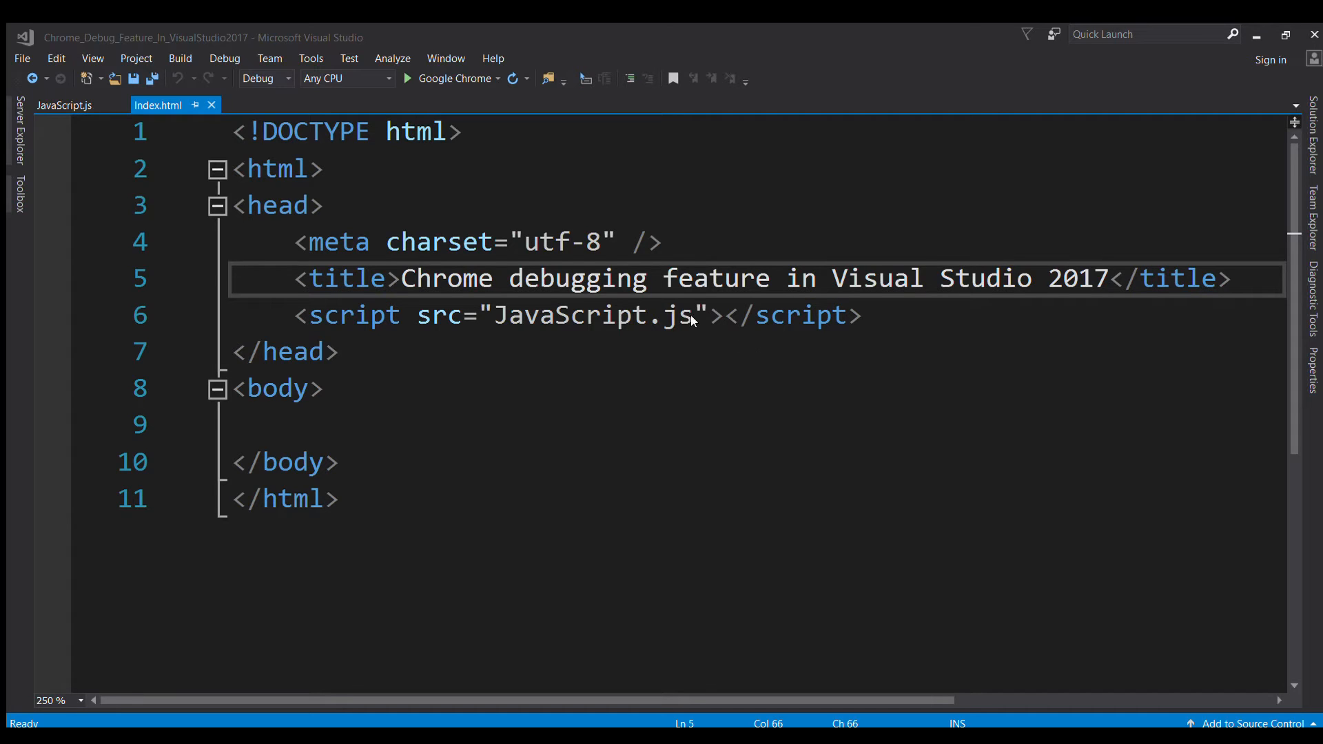
{"action": "mouse_move", "coordinate": [589, 273]}
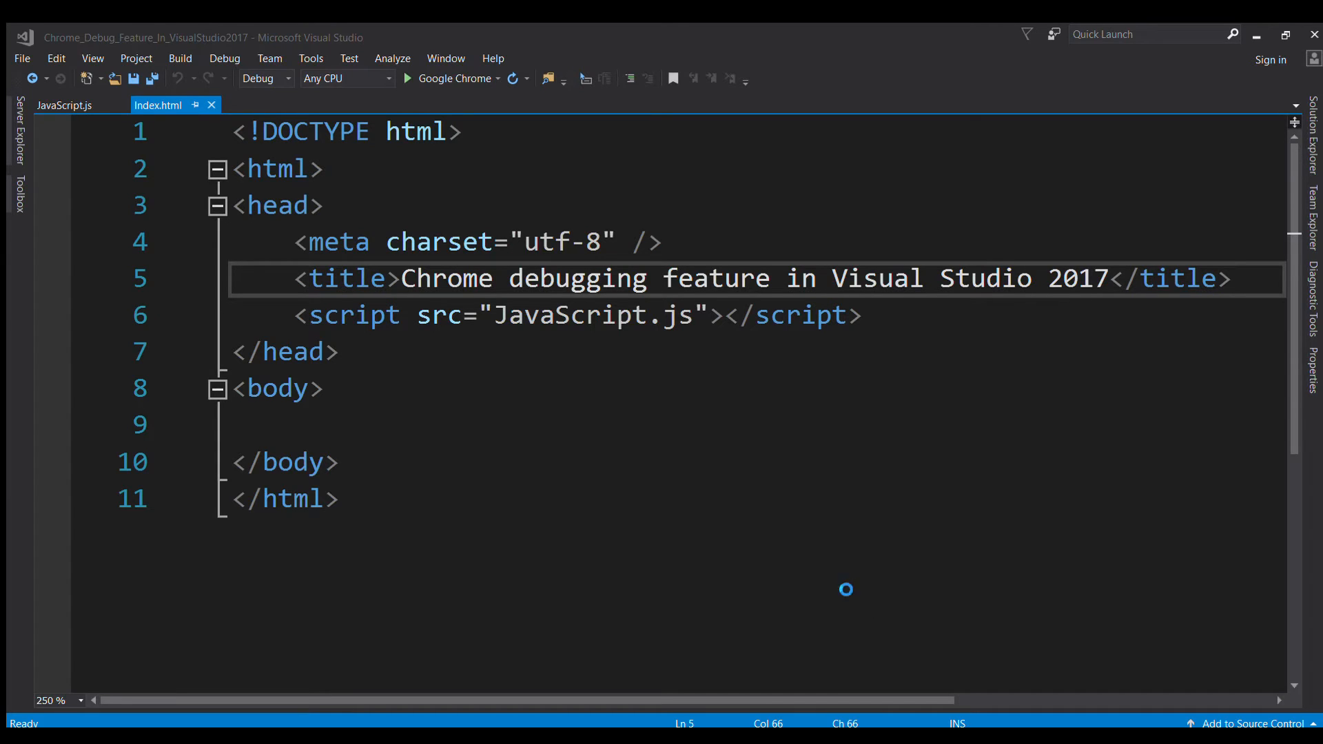
{"action": "mouse_move", "coordinate": [844, 588]}
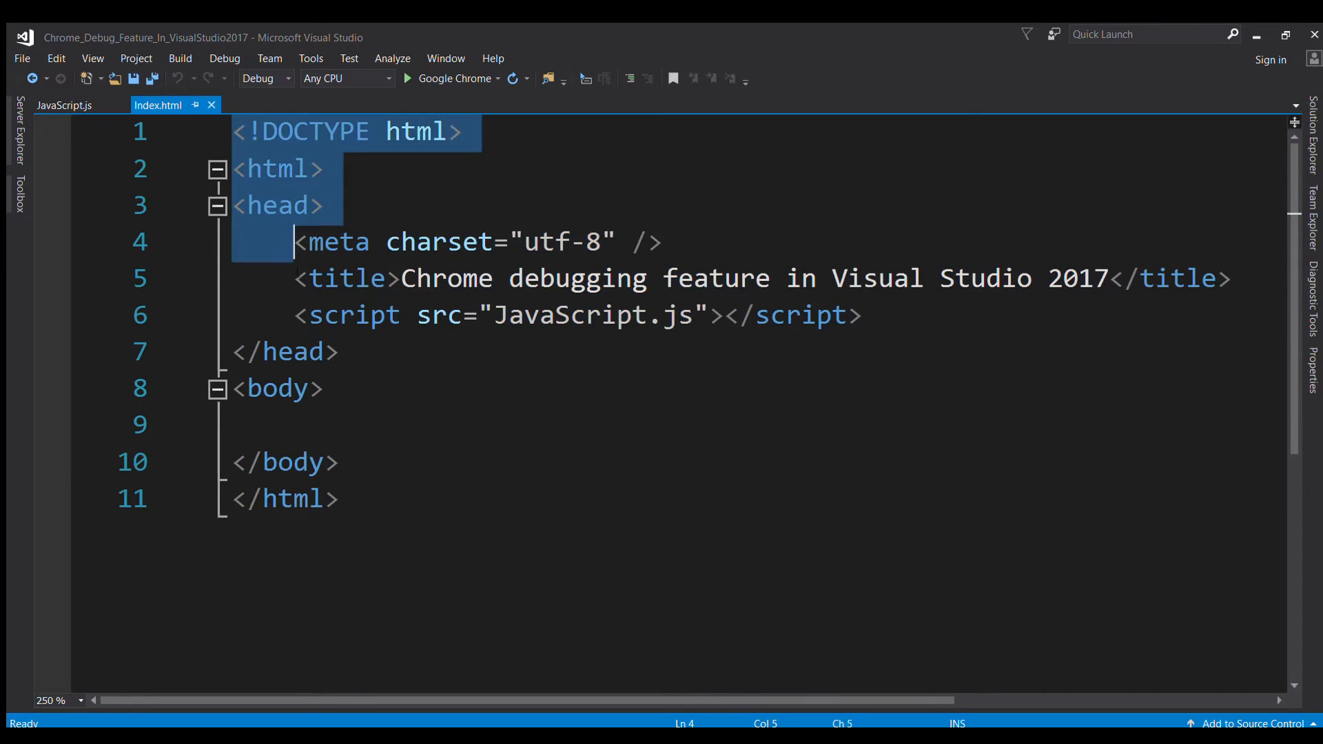
{"action": "left_click", "coordinate": [338, 462]}
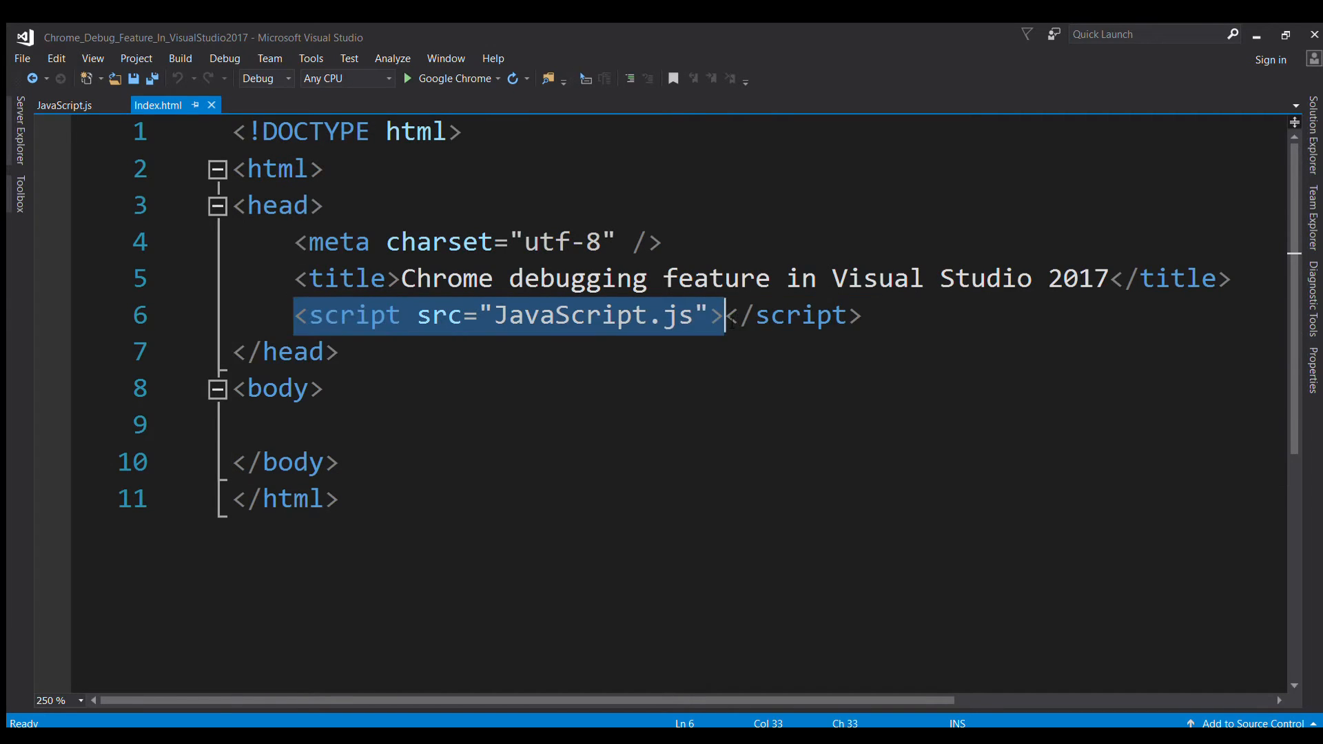
{"action": "left_click", "coordinate": [860, 315]}
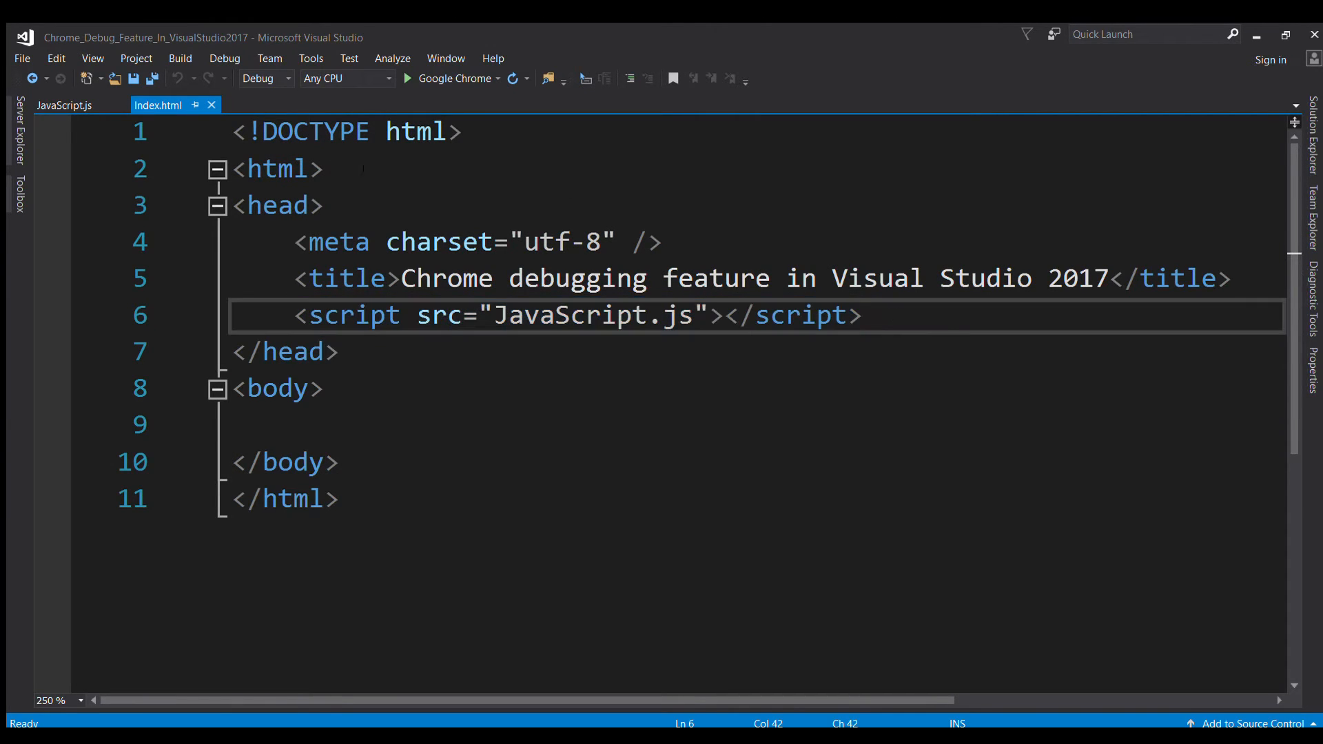
Switch to JavaScript.js and confirm the breakpoint on its first line.
{"action": "left_click", "coordinate": [63, 105]}
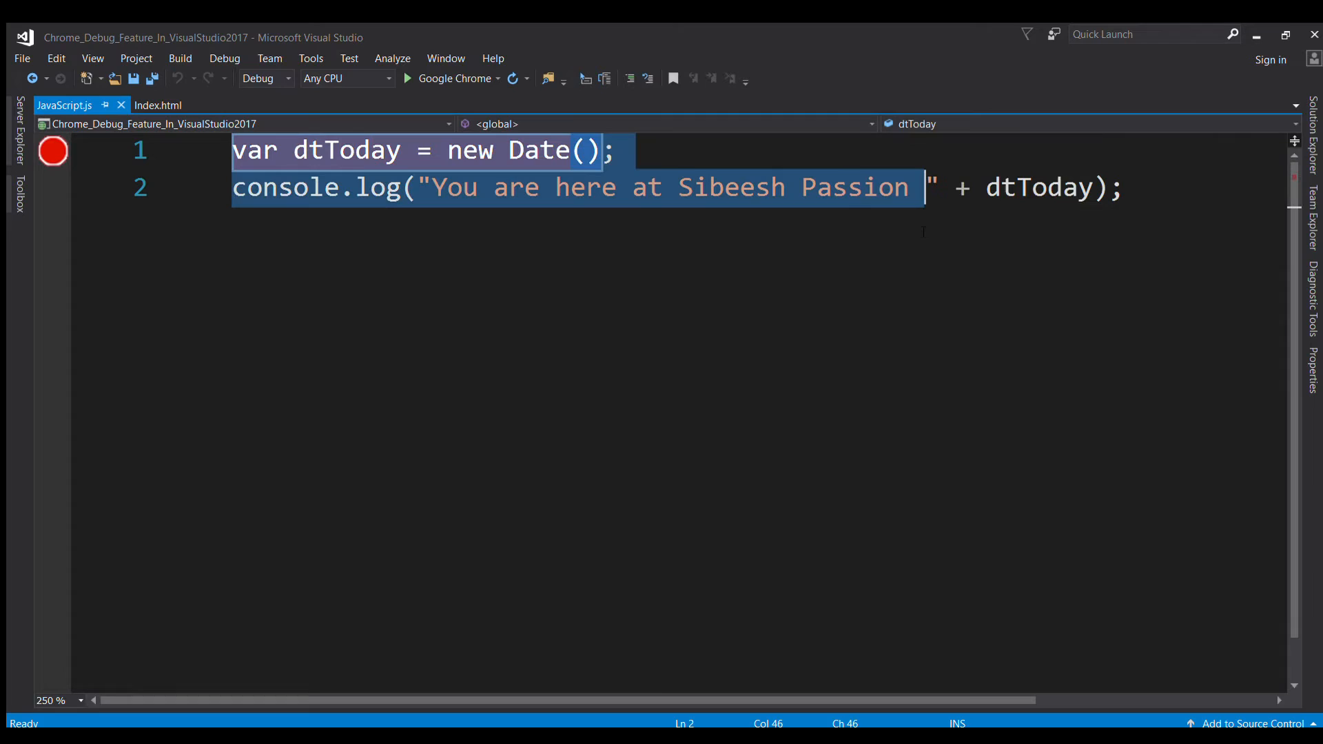
{"action": "double_click", "coordinate": [1039, 187]}
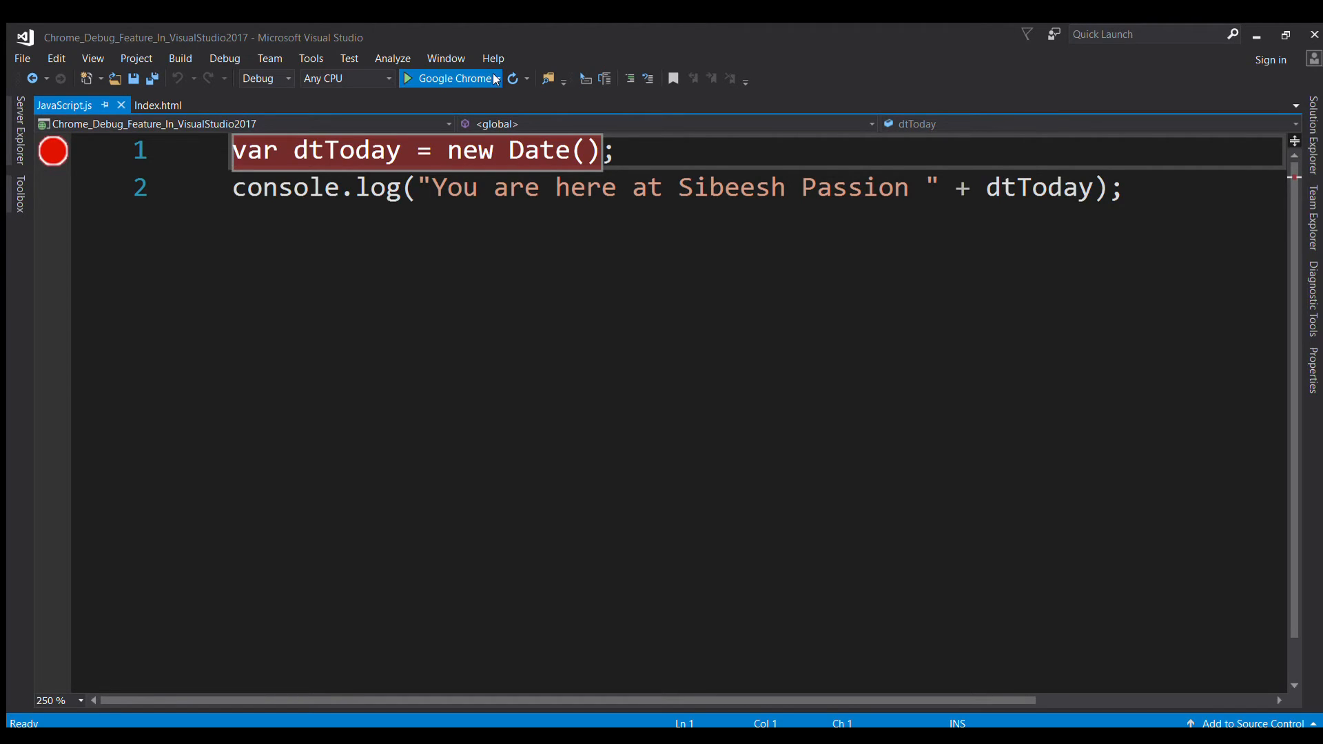
{"action": "mouse_move", "coordinate": [454, 77]}
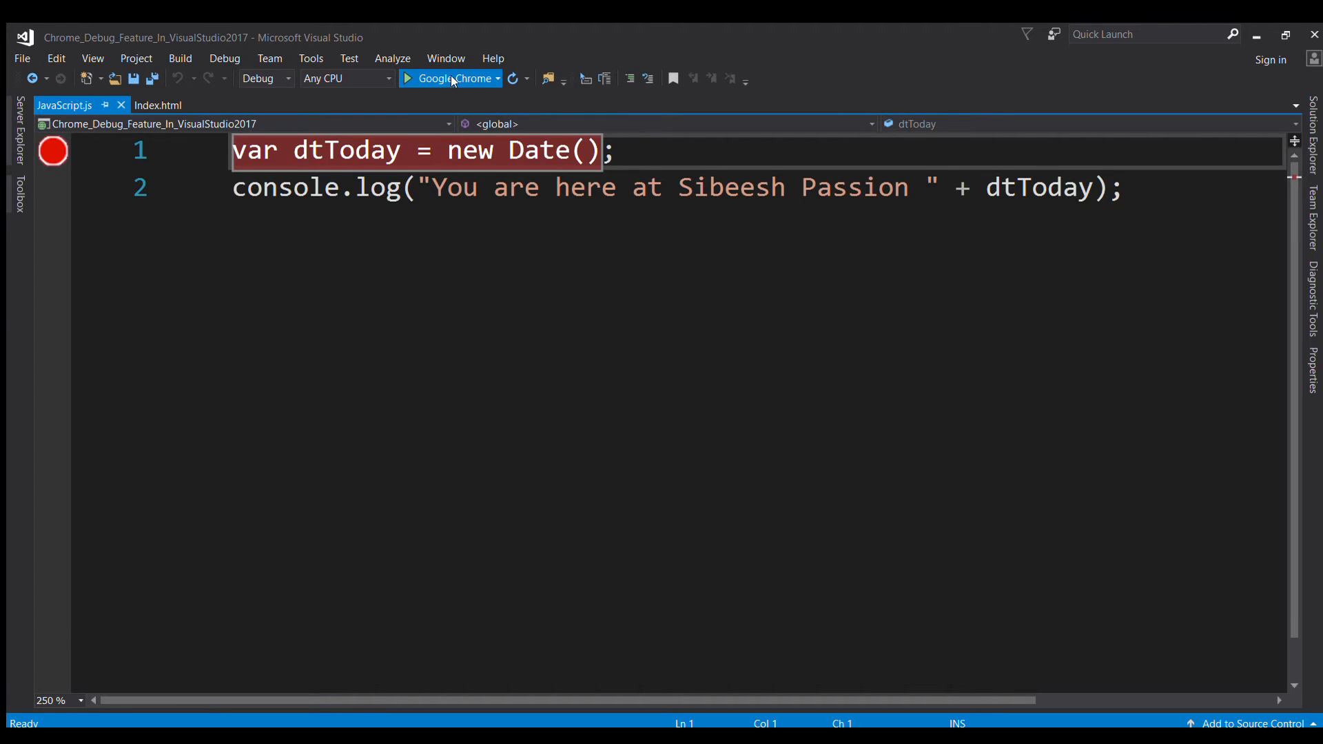
{"action": "mouse_move", "coordinate": [458, 95]}
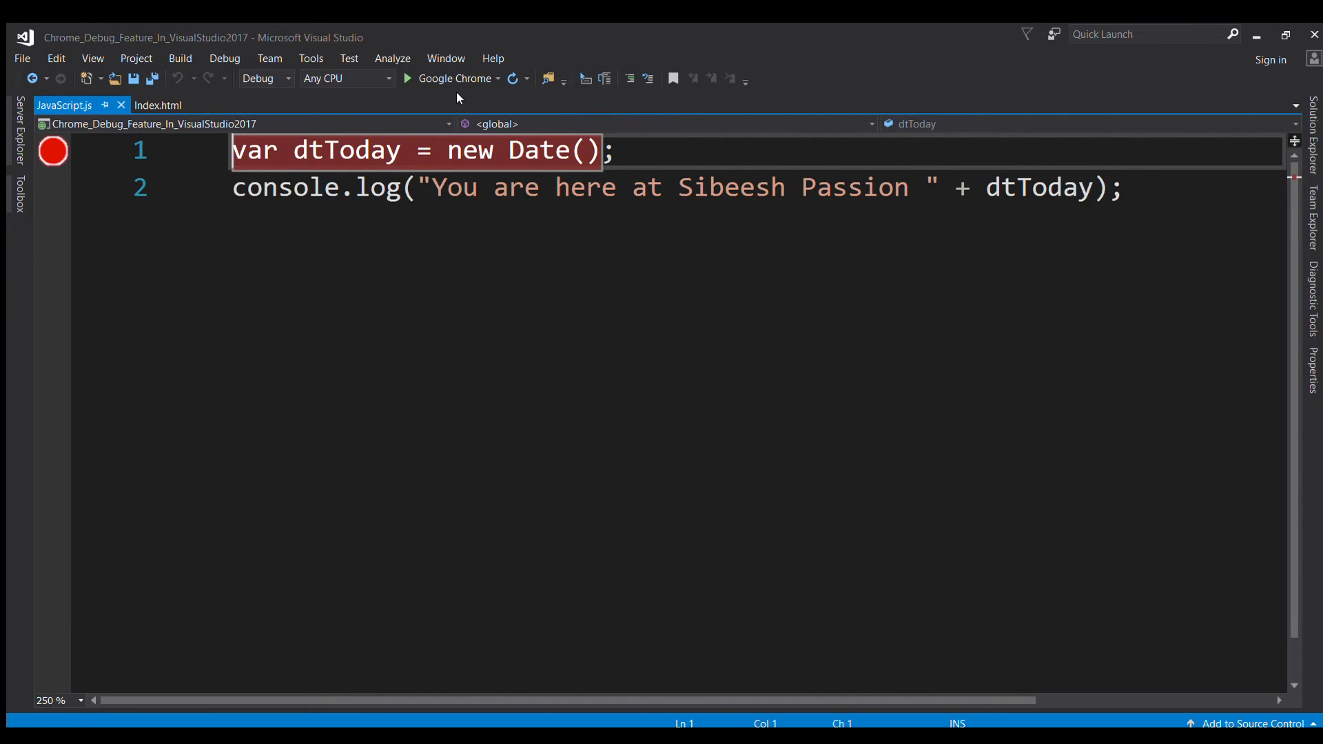
Start debugging in Google Chrome and read the script-debugging-enabled notice, highlighting the application-is-starting message.
{"action": "left_click", "coordinate": [408, 77]}
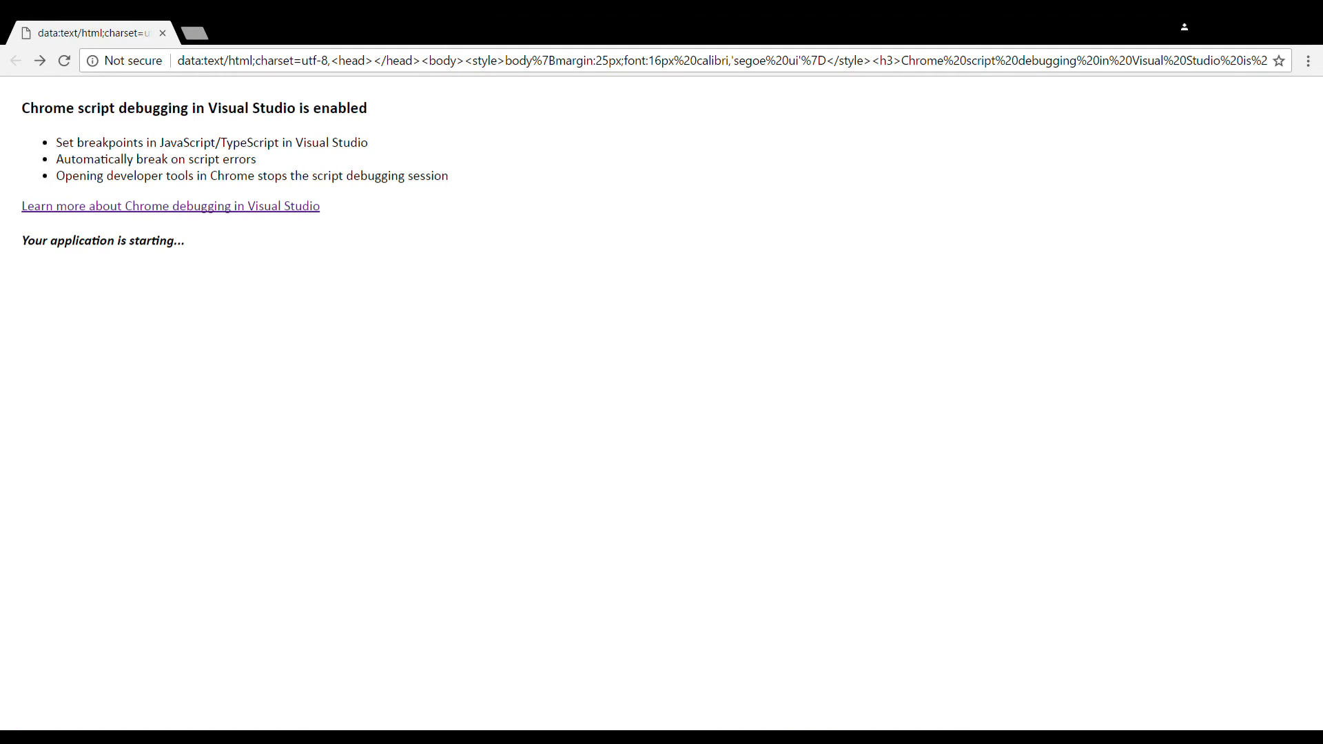
{"action": "mouse_move", "coordinate": [354, 165]}
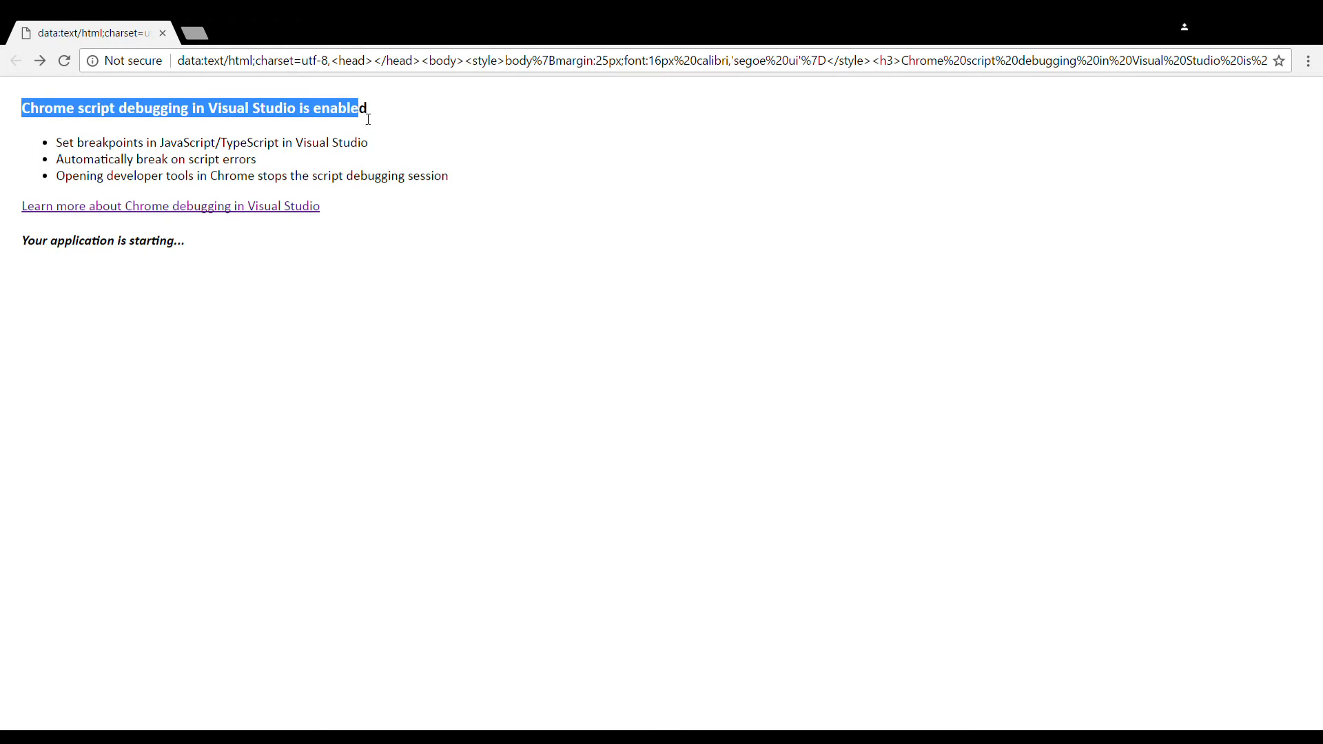
{"action": "left_click", "coordinate": [99, 159]}
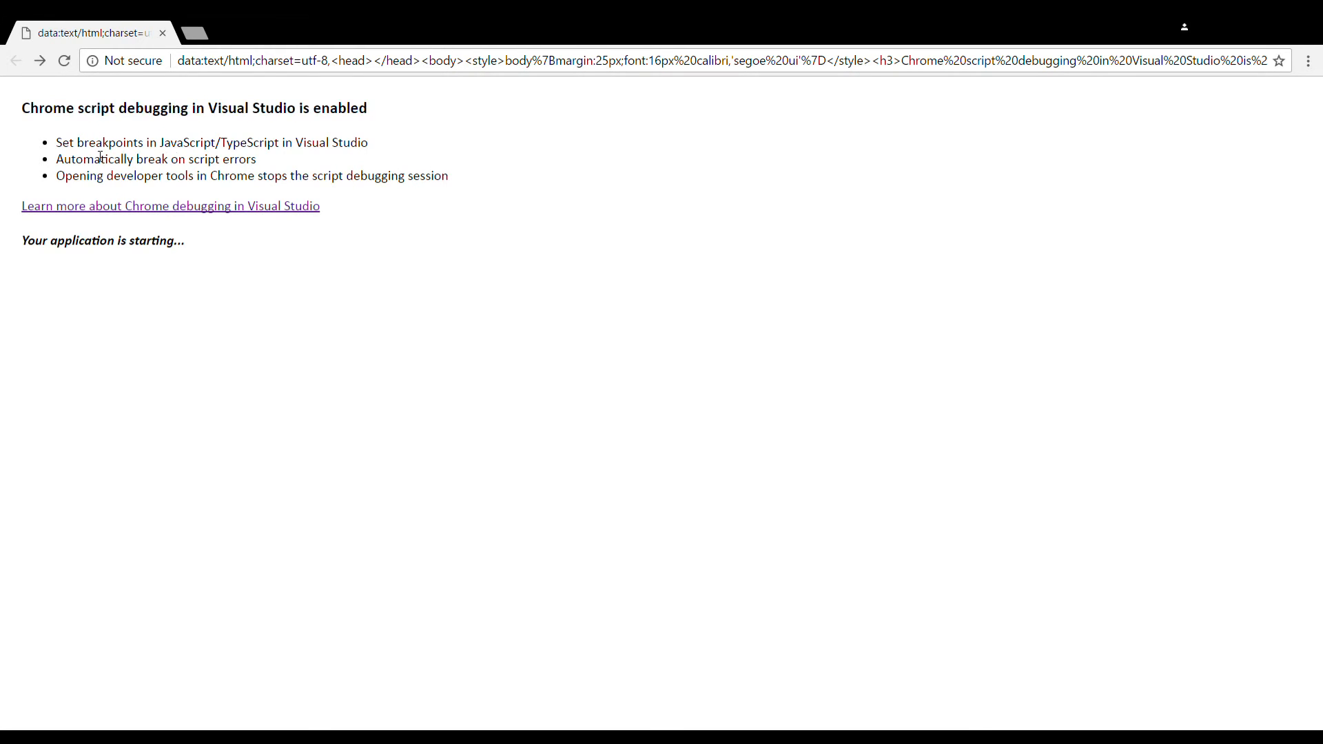
{"action": "mouse_move", "coordinate": [270, 148]}
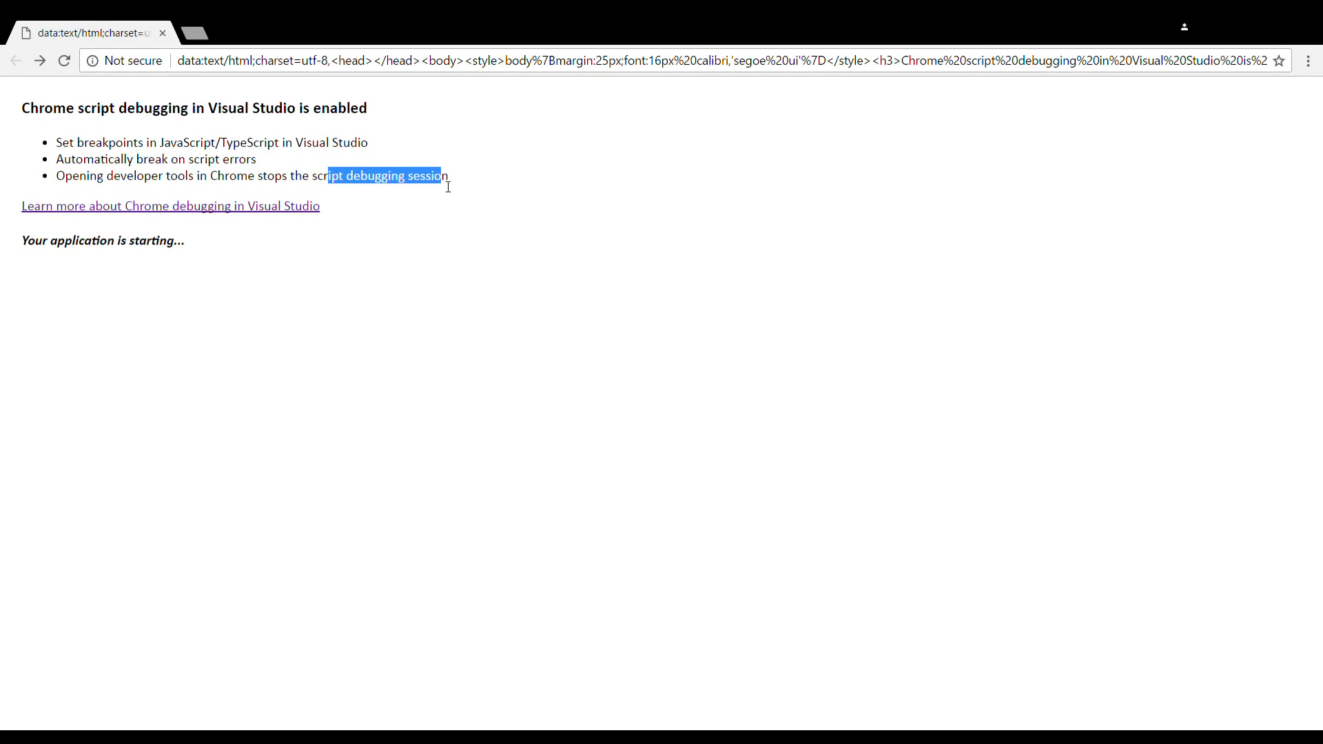
{"action": "left_click", "coordinate": [187, 240]}
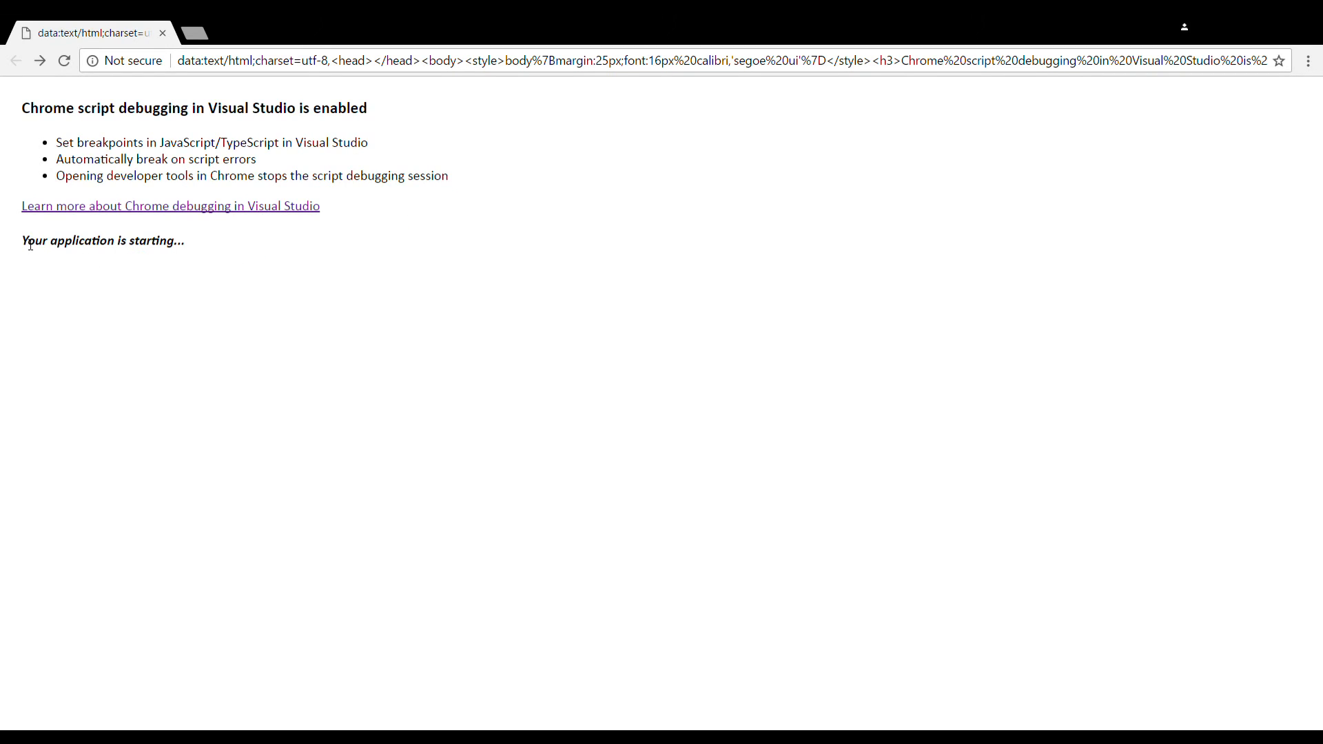
{"action": "double_click", "coordinate": [101, 239]}
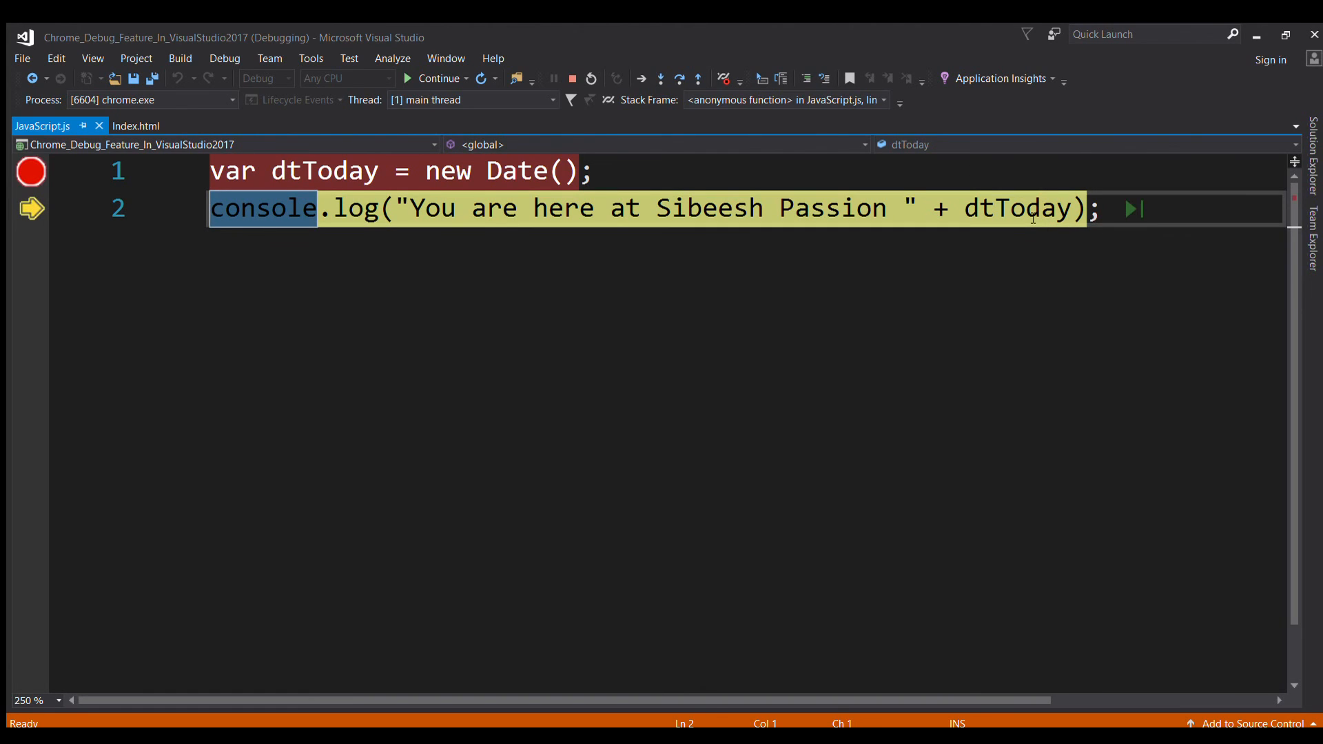
{"action": "mouse_move", "coordinate": [1042, 239]}
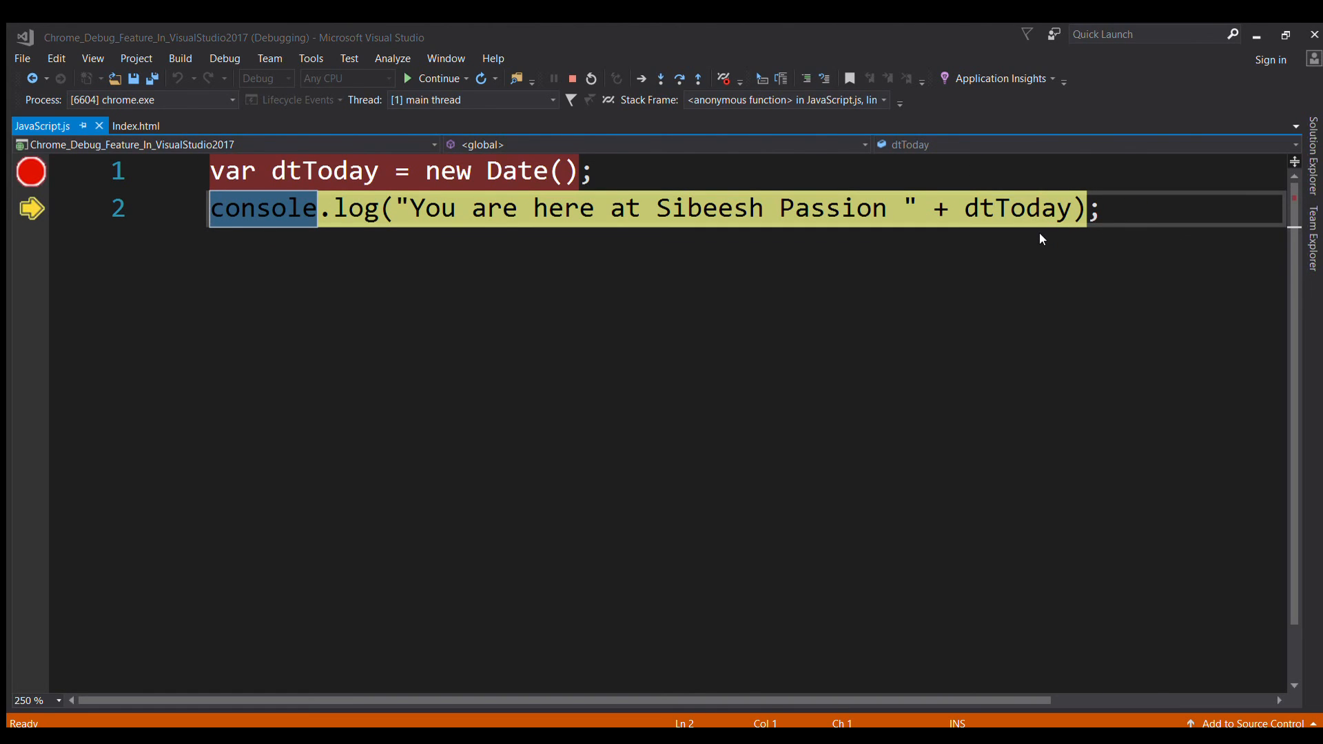
{"action": "mouse_move", "coordinate": [1054, 251]}
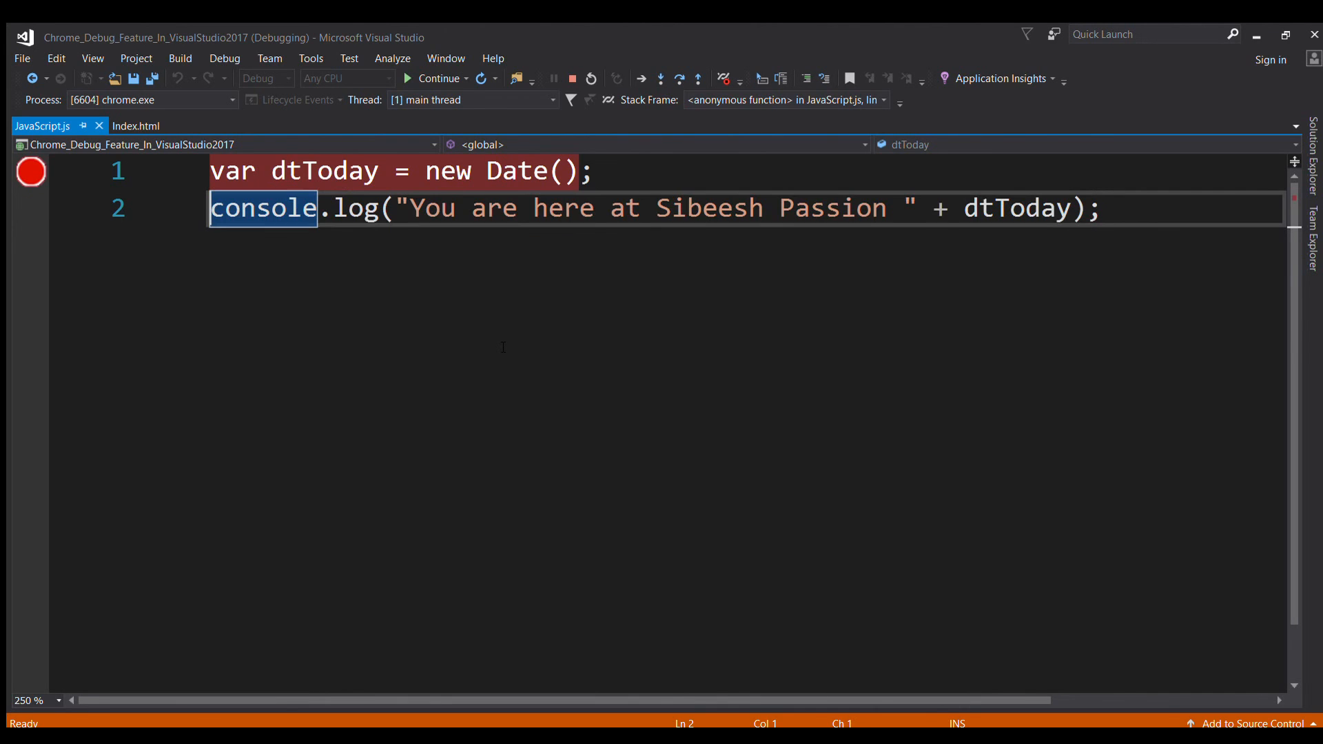
Continue execution past the breakpoint so the project resumes running.
{"action": "left_click", "coordinate": [438, 77]}
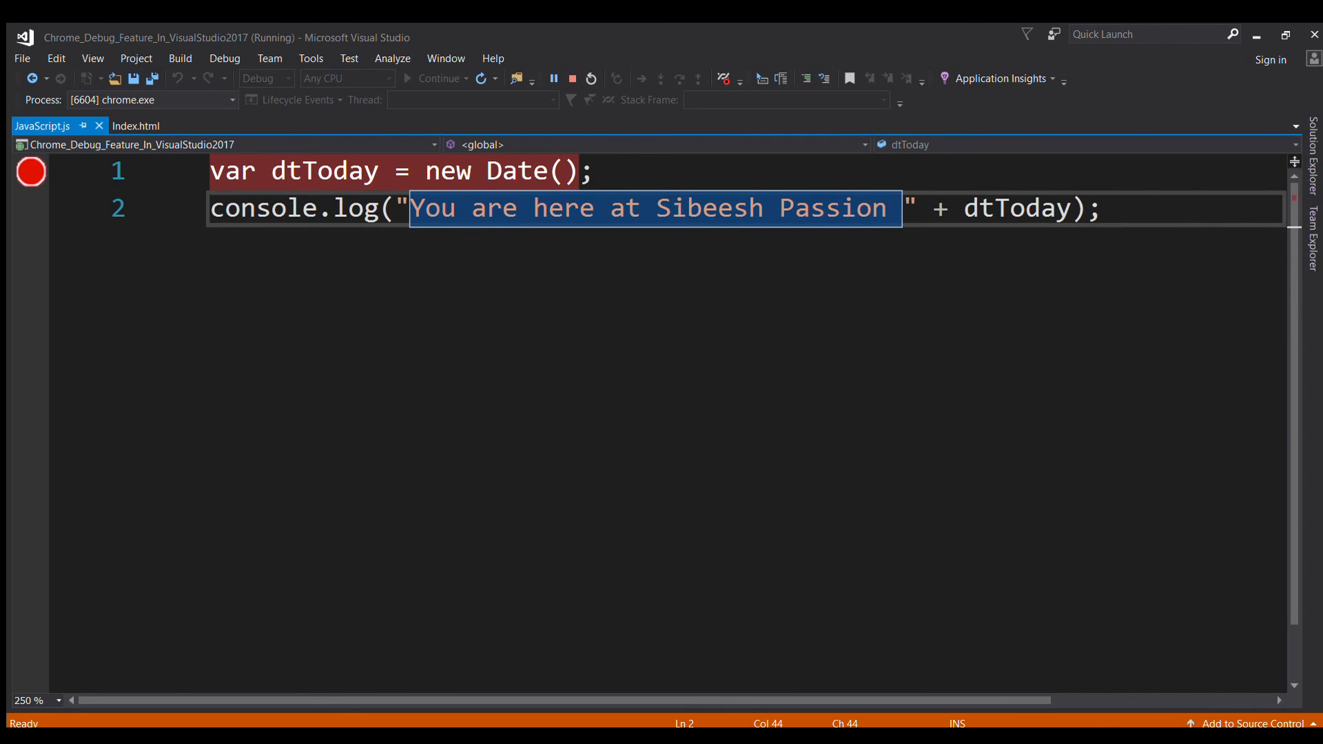
{"action": "mouse_move", "coordinate": [893, 332]}
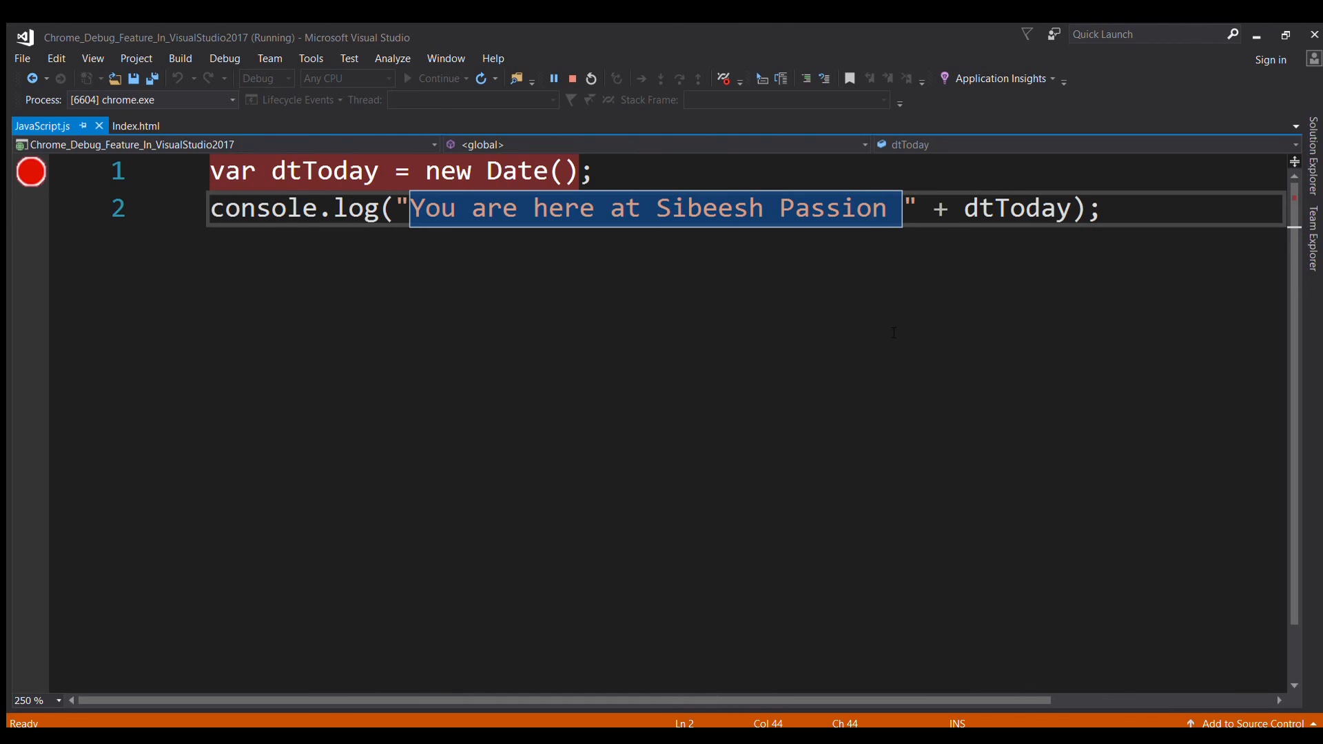